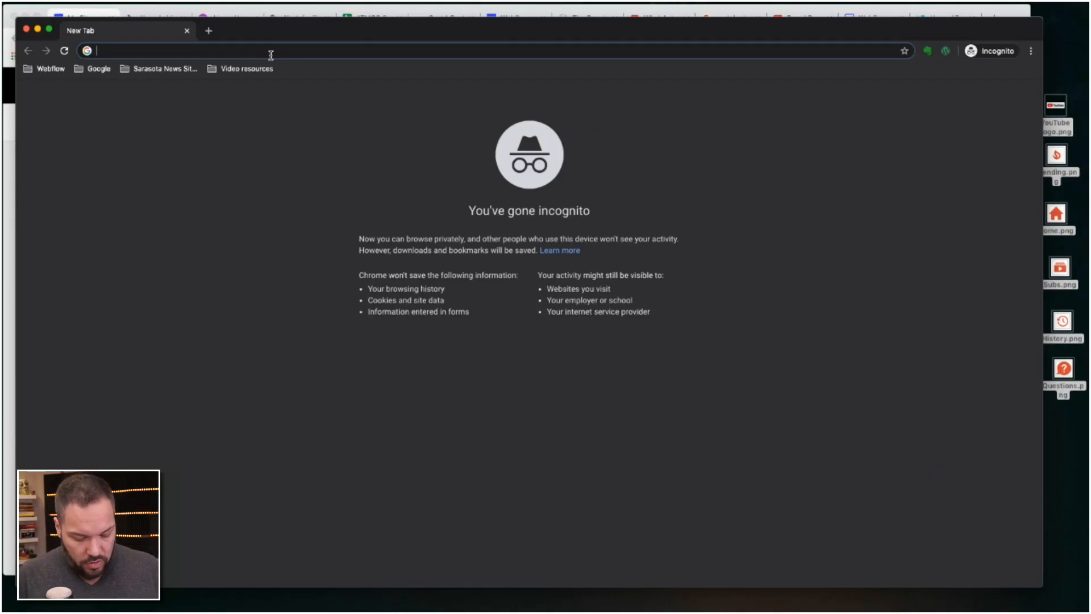
Step: Visit nocode.video and follow its Clonable link to clone the project
type("nocode.video")
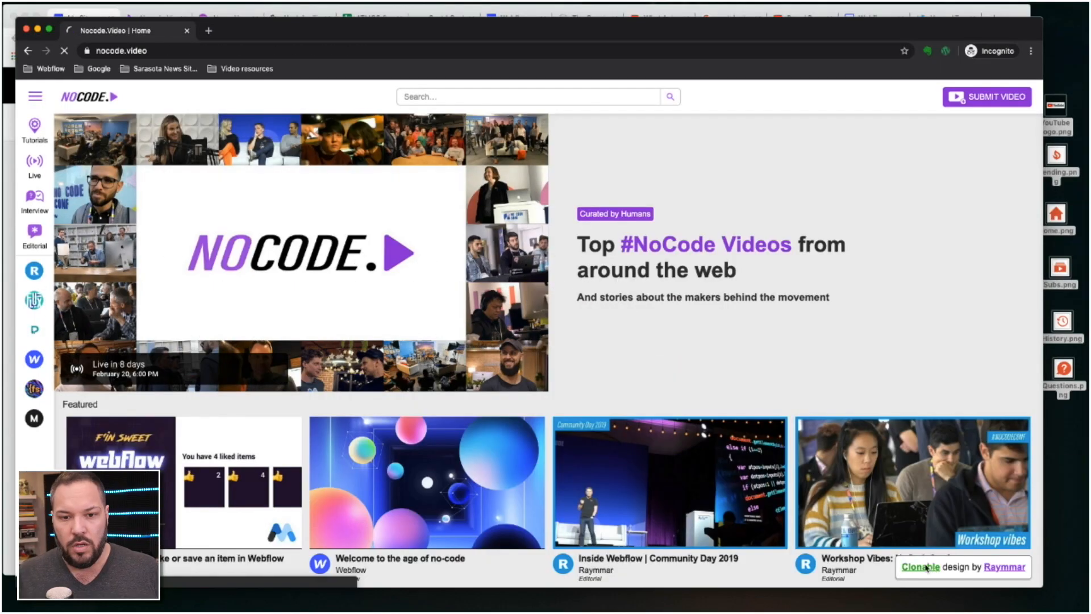
left_click(922, 566)
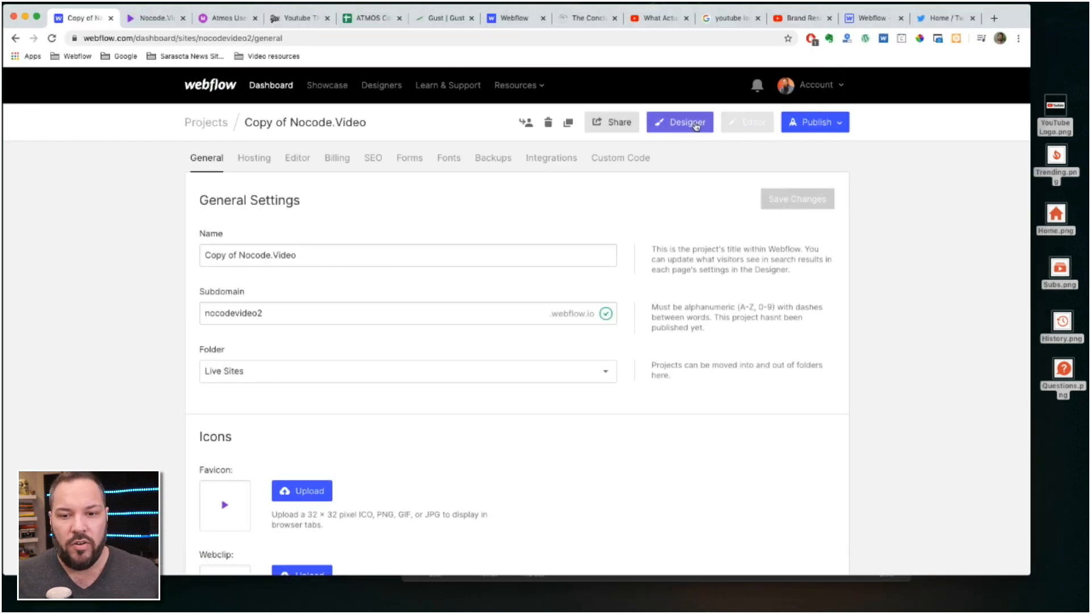
Step: Enter the Designer for the cloned project, briefly comparing with the live site
left_click(679, 121)
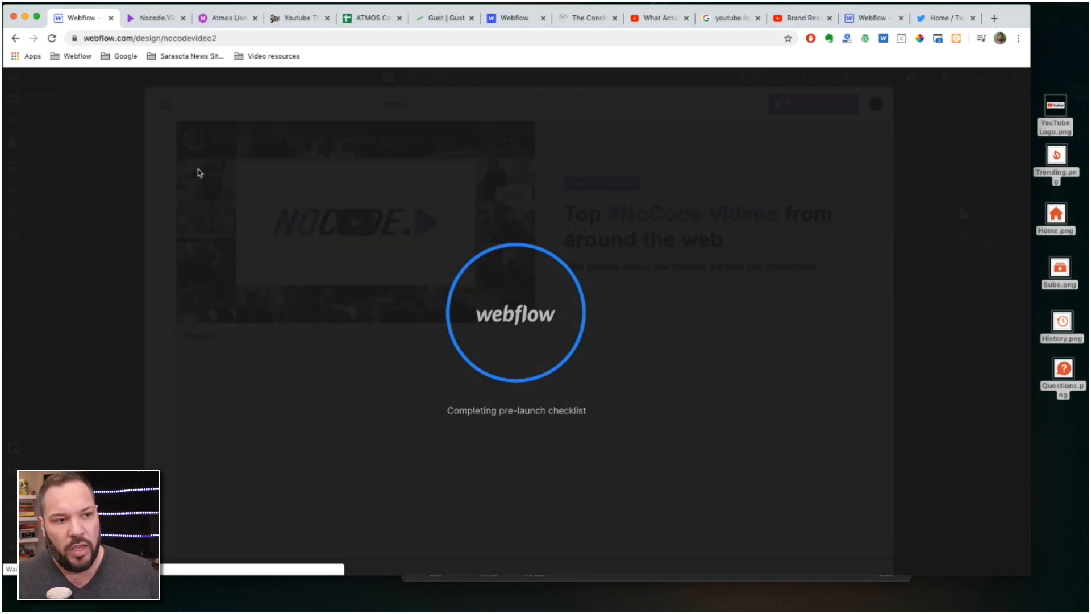
left_click(153, 17)
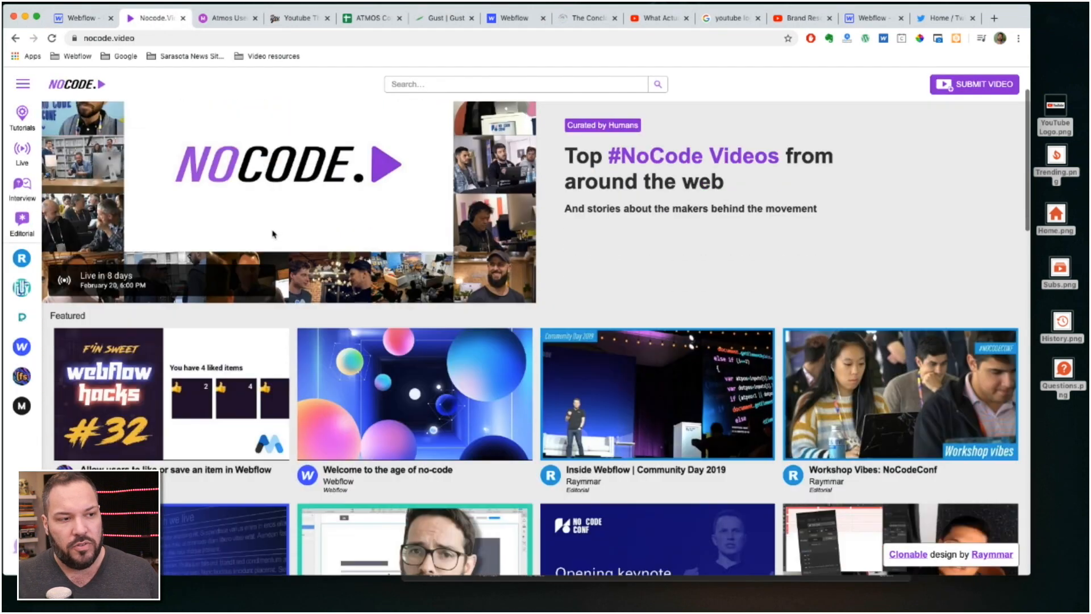
left_click(76, 17)
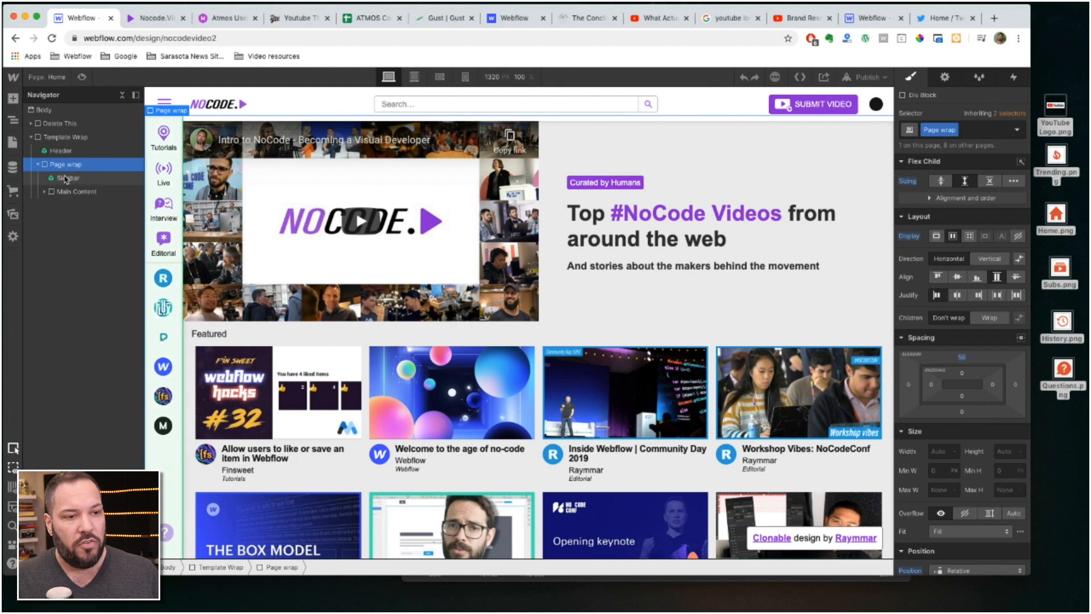
Step: Edit the Header symbol, swap in YouTube Logo.png and recolour the Submit Video highlight swatch red
left_click(61, 150)
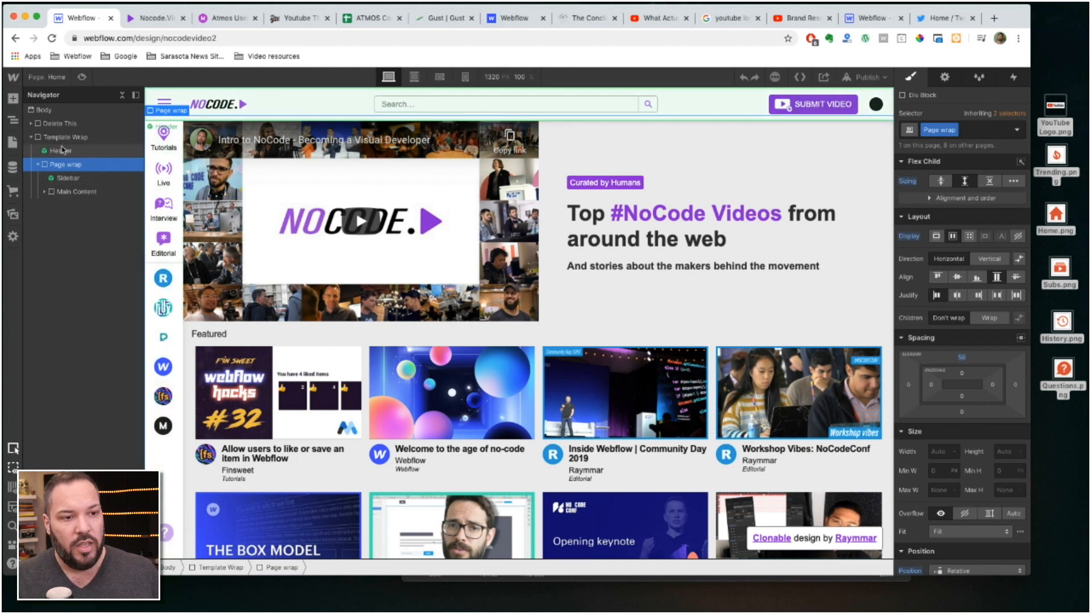
left_click(61, 150)
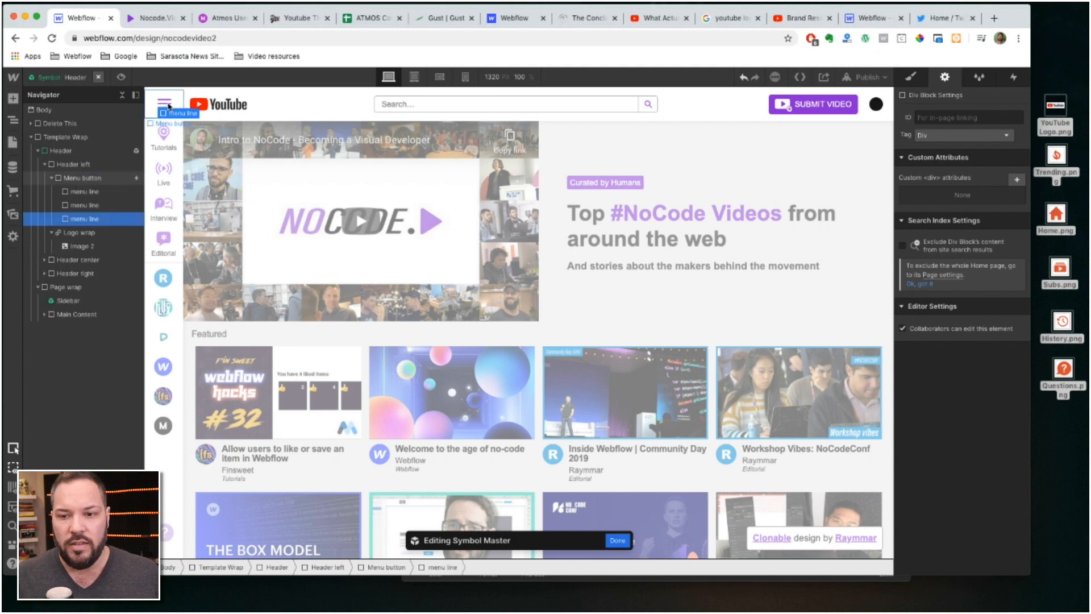
left_click(811, 104)
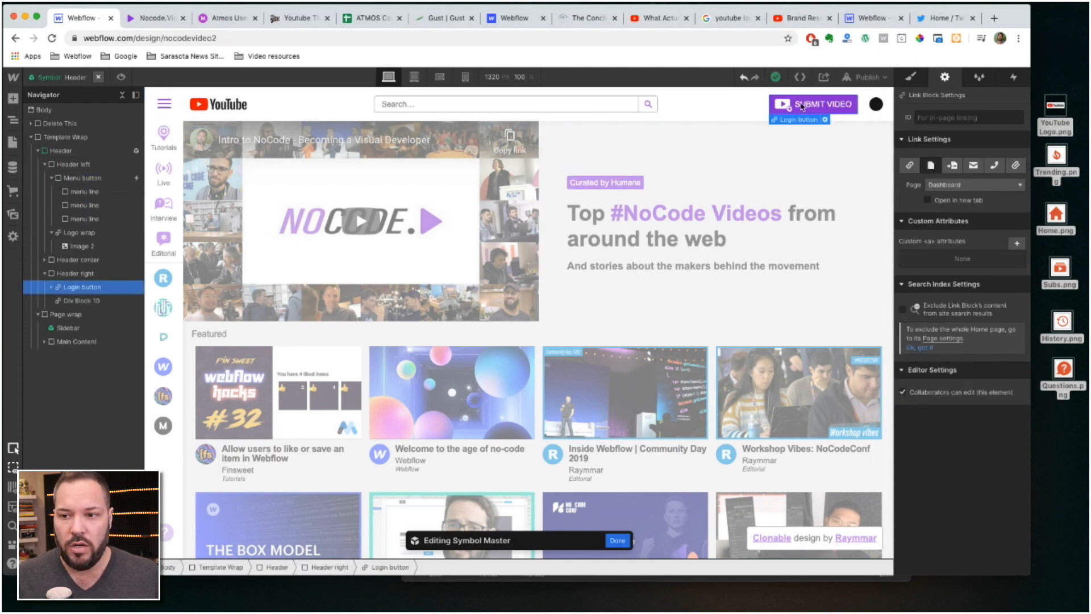
left_click(910, 76)
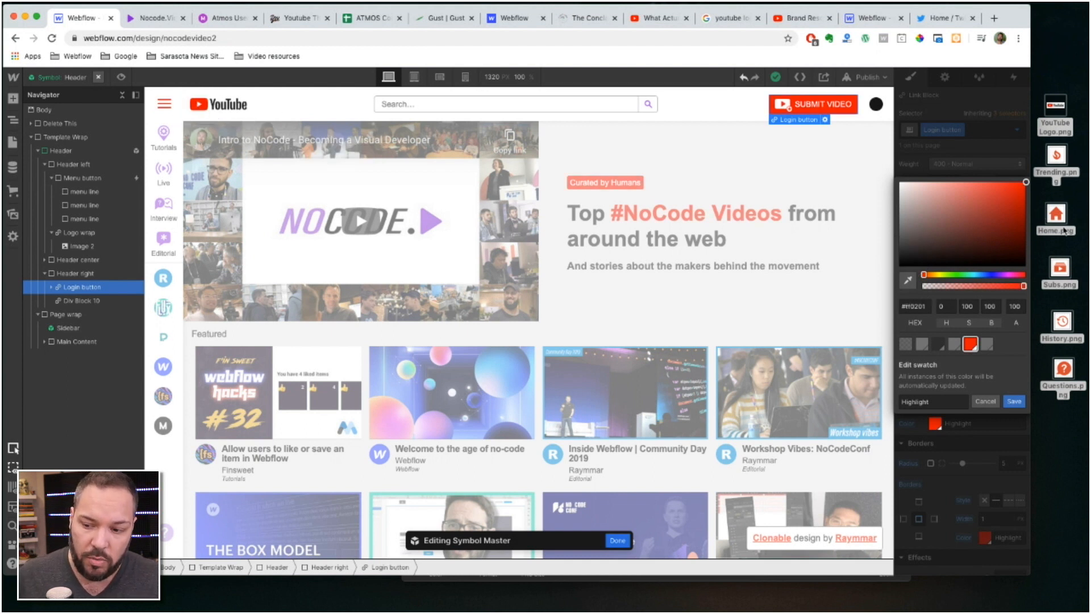
Step: Save the red highlight swatch and exit the header symbol
left_click(1012, 401)
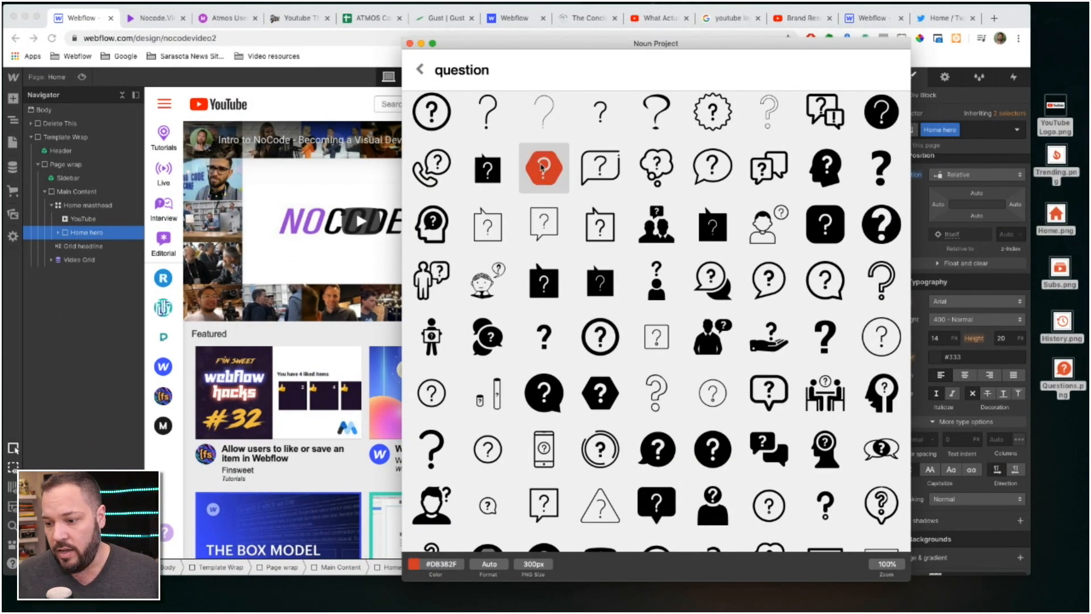
Step: Pick the red hexagon question-mark icon and save it to the desktop as PNG
left_click(543, 168)
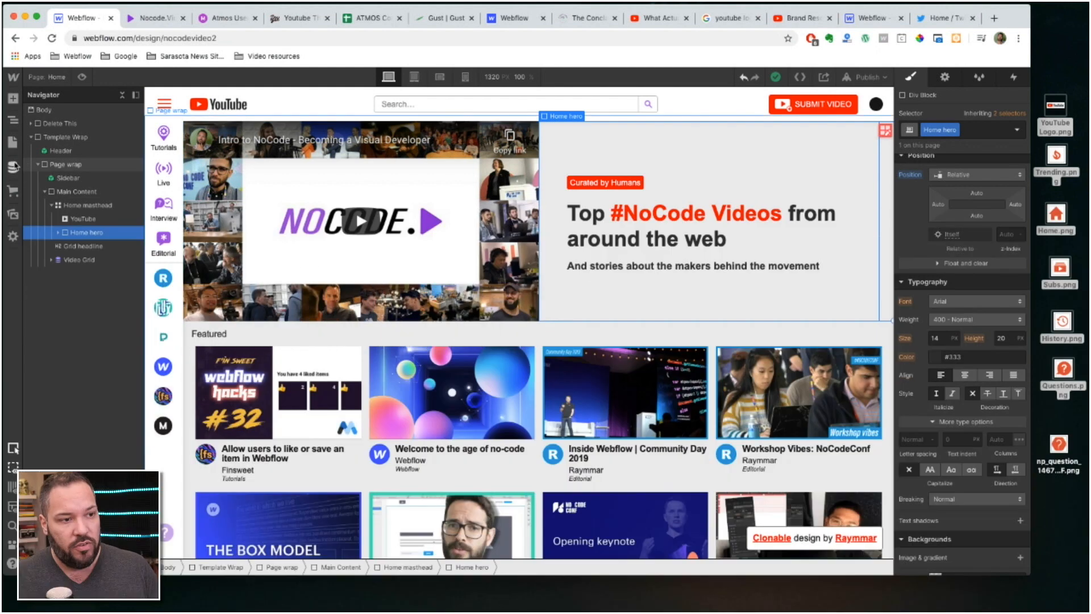
Step: Delete all 31 Videos items and all Tags items from the CMS collections
left_click(12, 168)
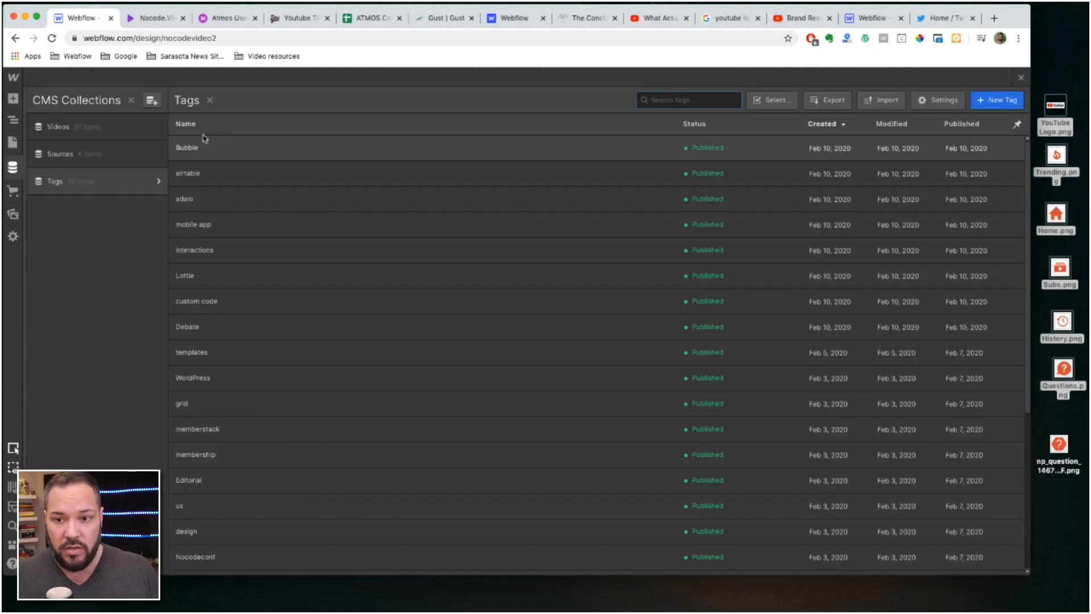
left_click(602, 353)
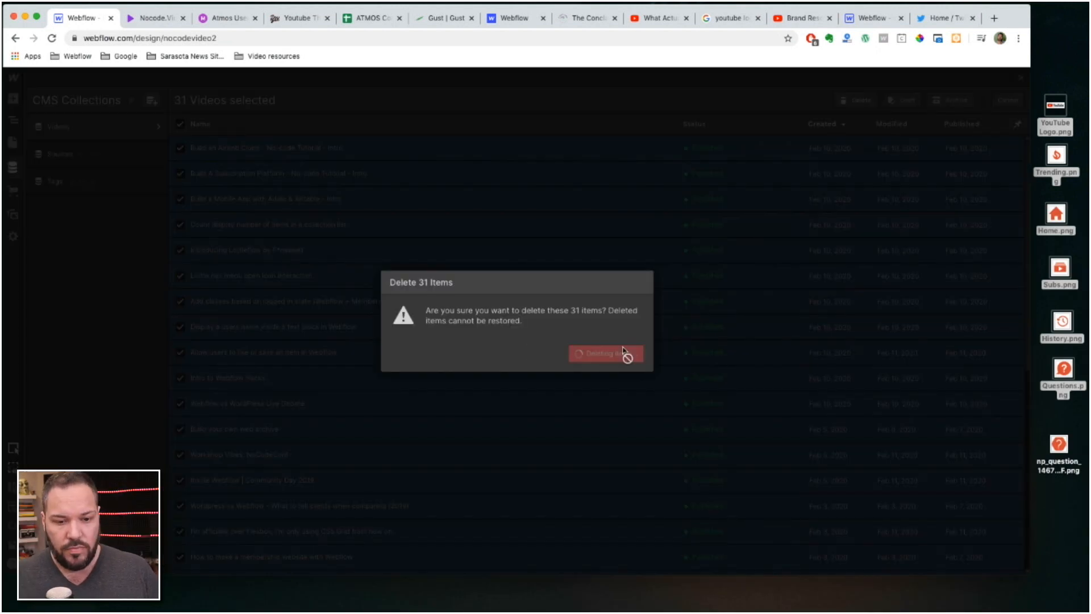
left_click(604, 352)
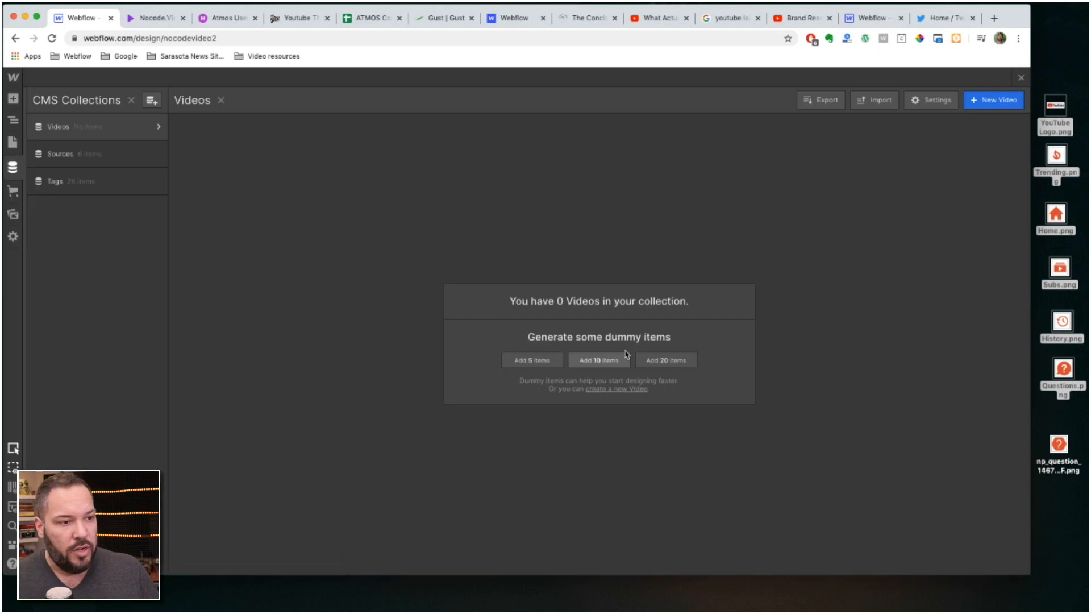
left_click(58, 181)
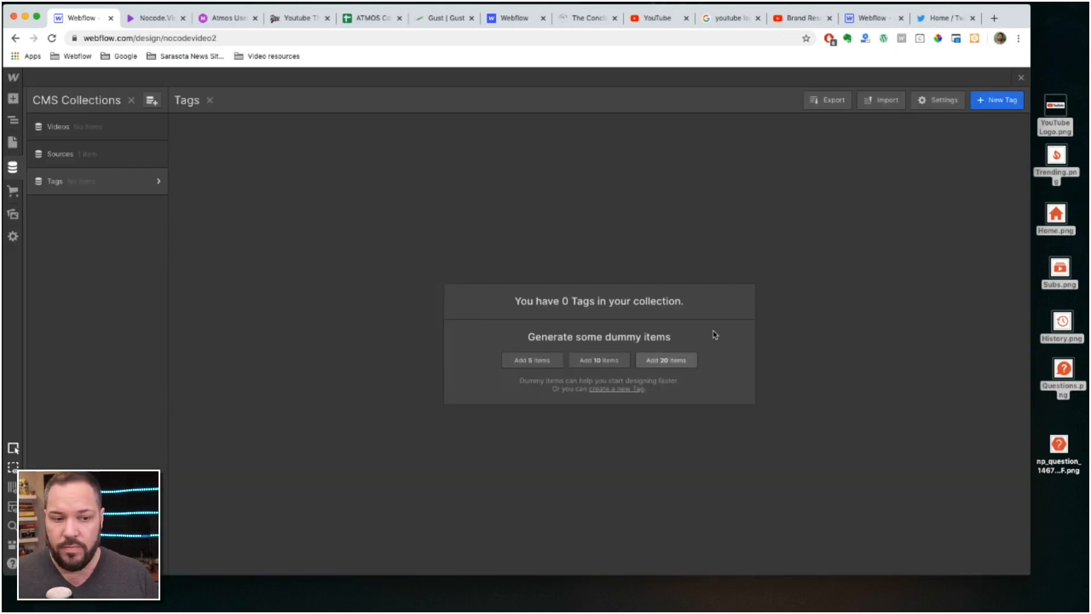
Step: Create the Home and Trending tags with their PNG icons, featured in the menu
left_click(997, 100)
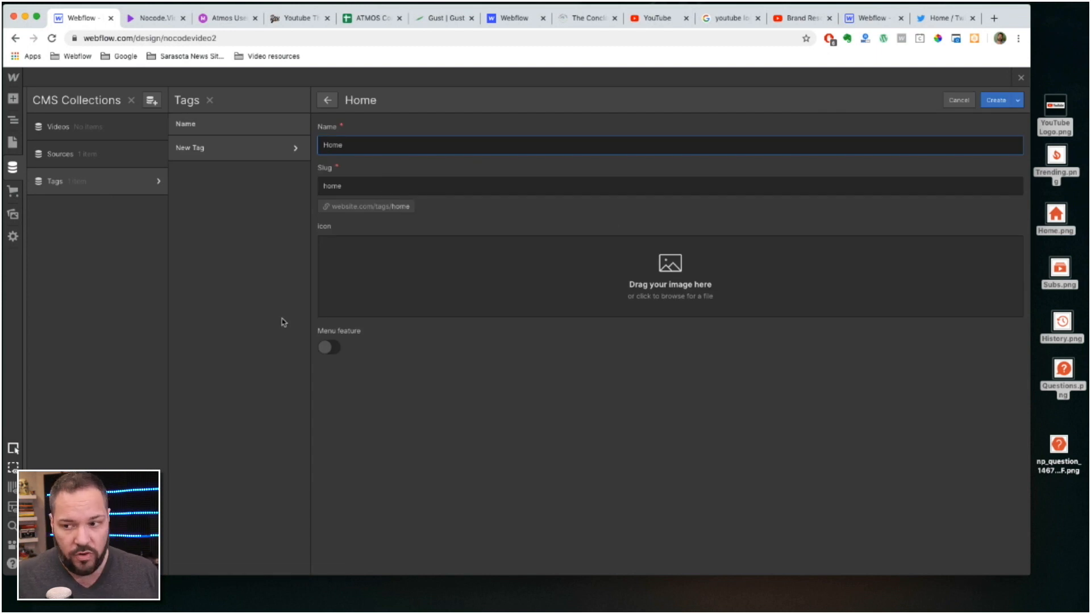
left_click(328, 348)
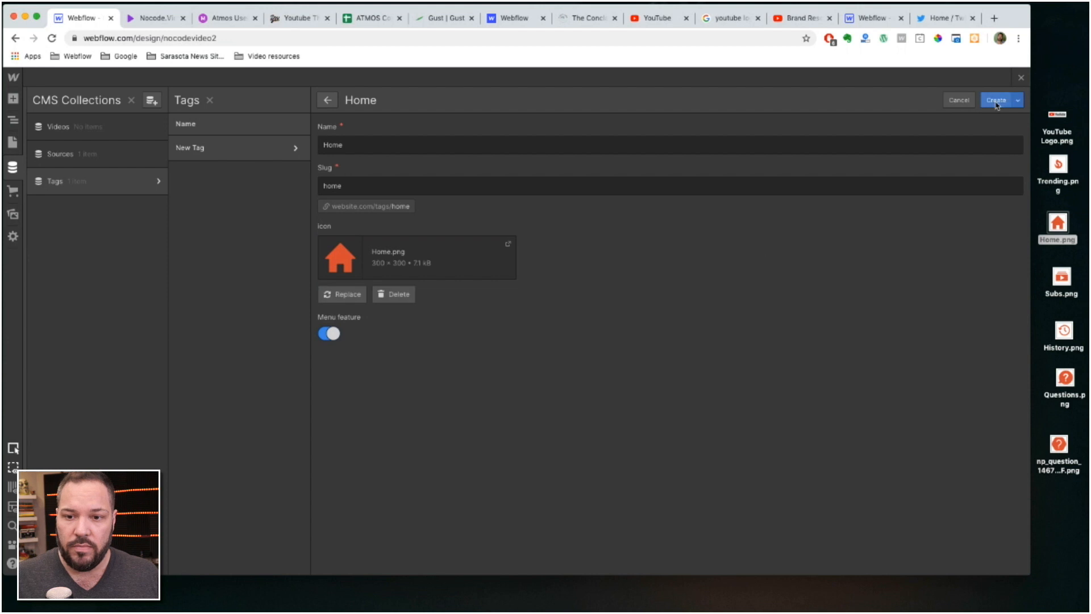
left_click(657, 17)
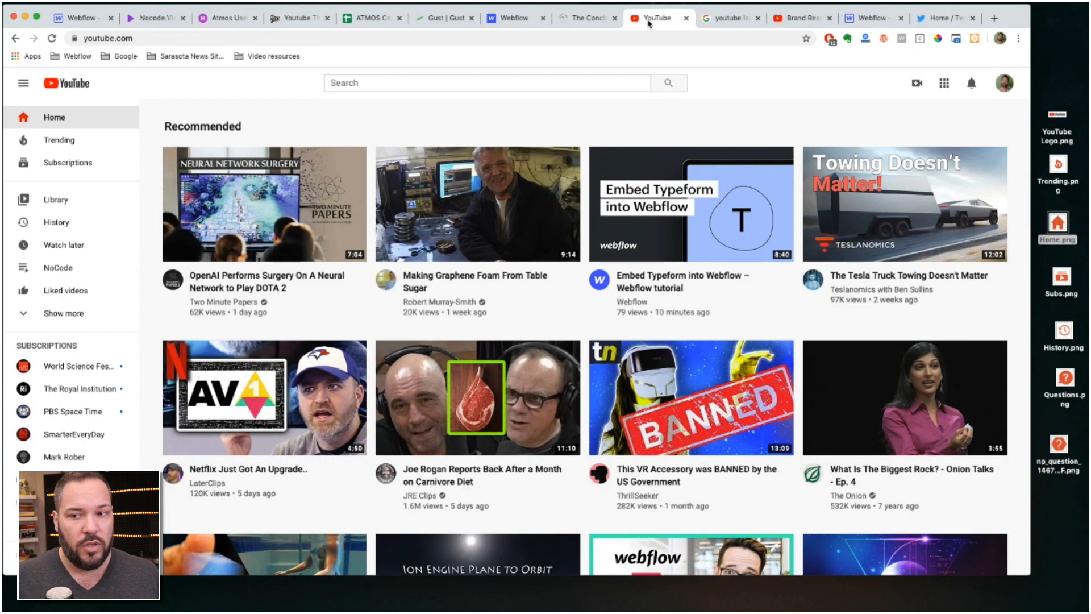
left_click(79, 17)
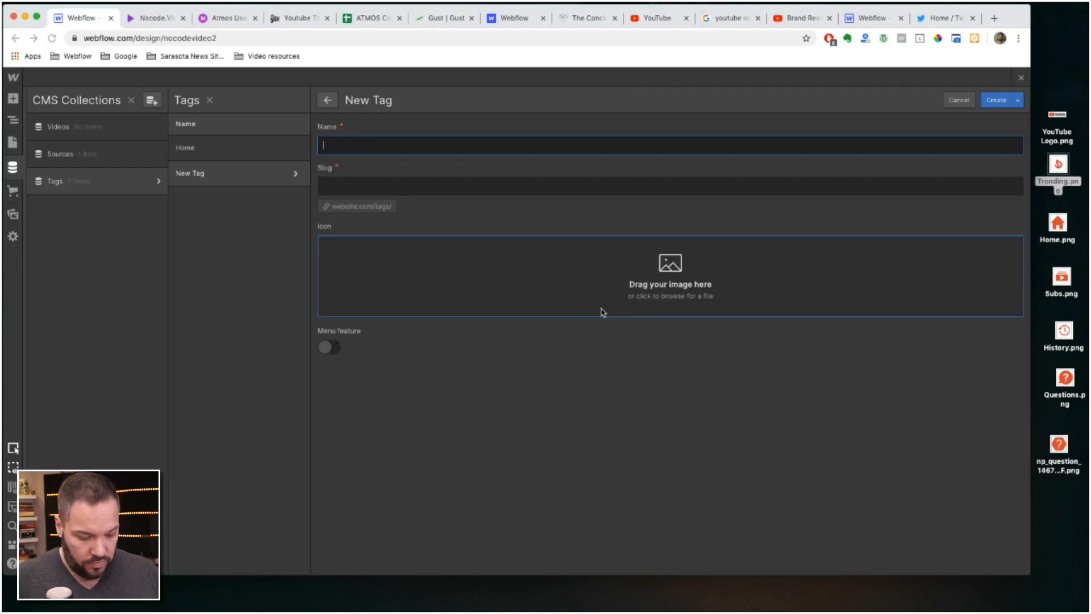
type("Tren")
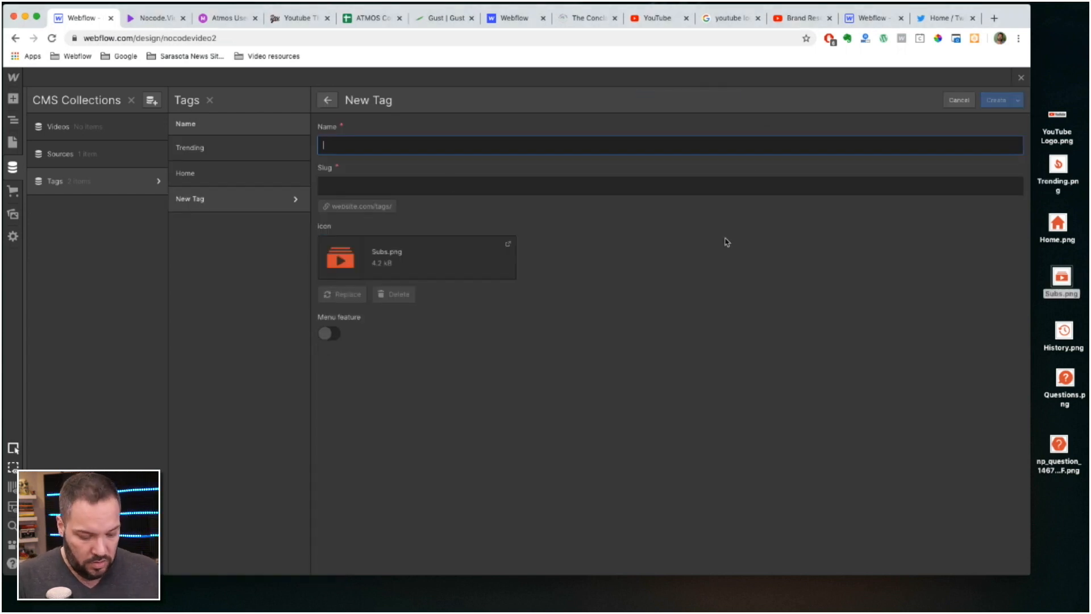
Step: Create the Subs and History tags with their icons, featured in the menu
type("Subs")
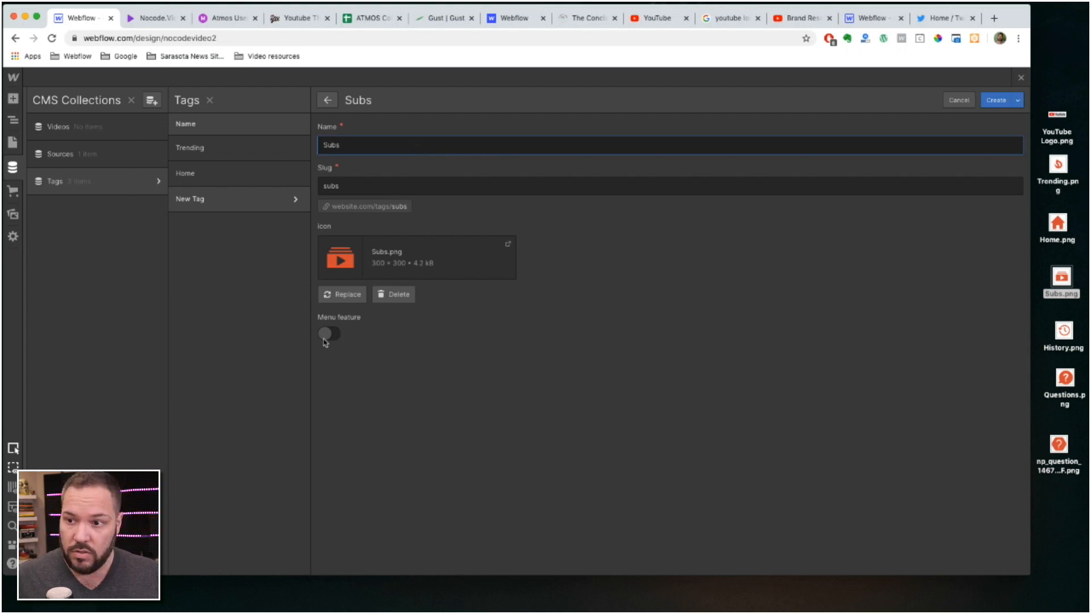
left_click(957, 100)
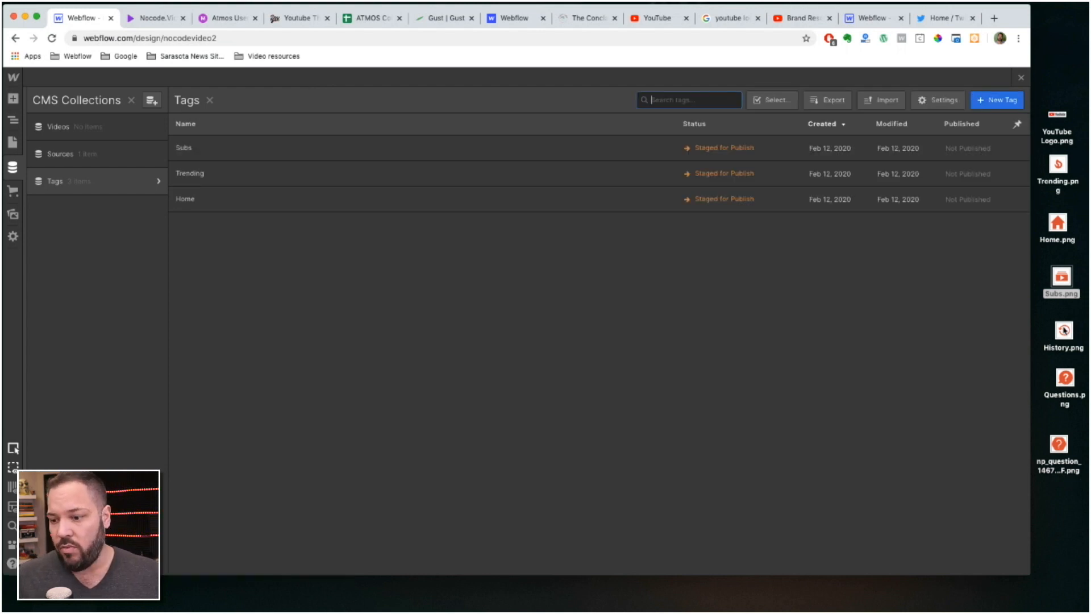
left_click(996, 100)
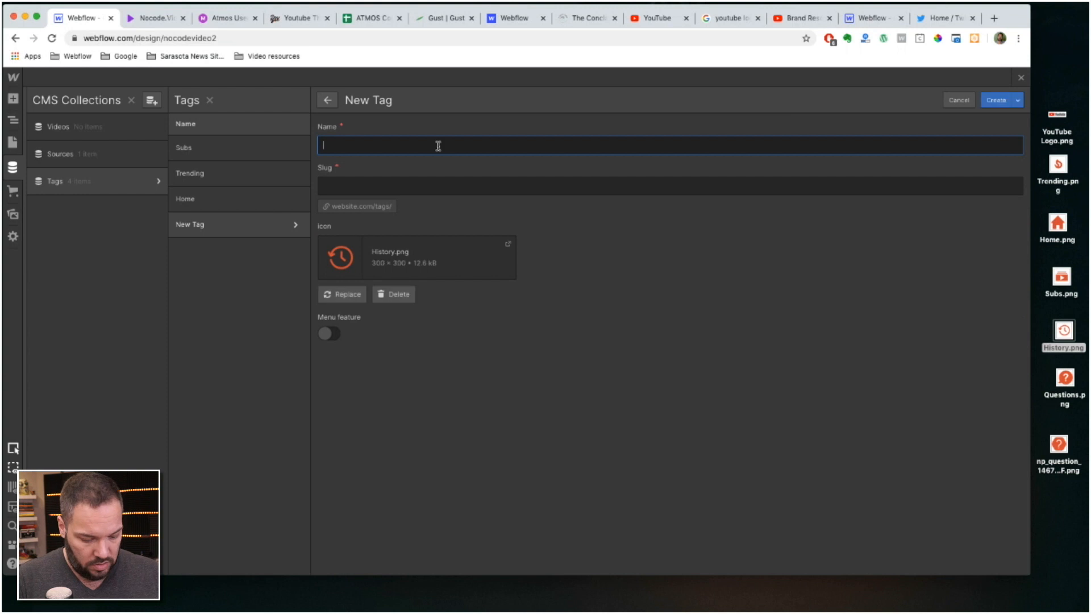
type("History")
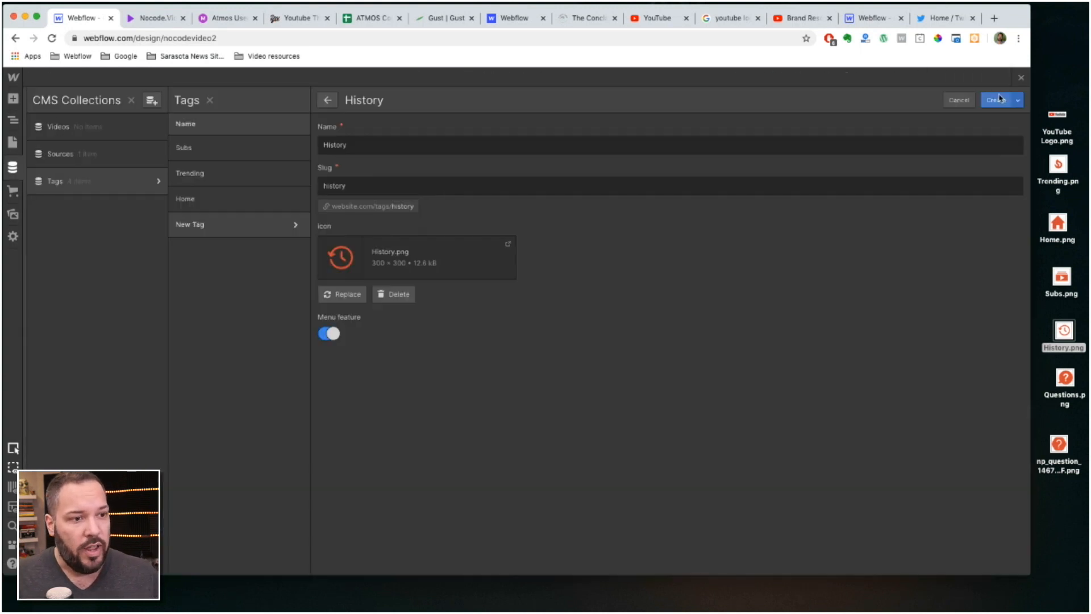
left_click(998, 100)
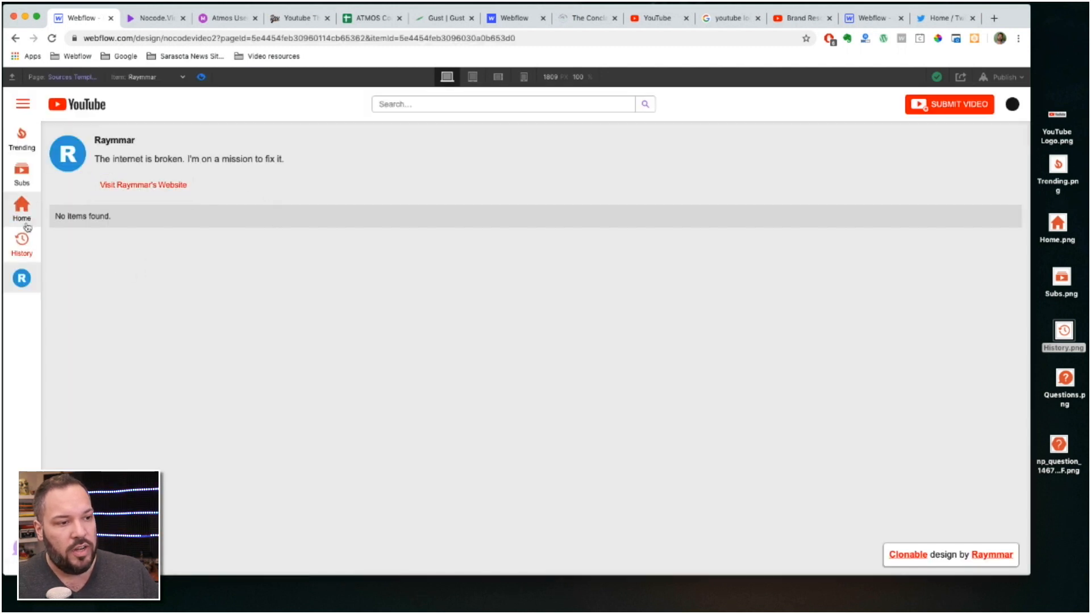
Step: Preview the Subs, History and Trending tag pages from the sidebar
left_click(22, 174)
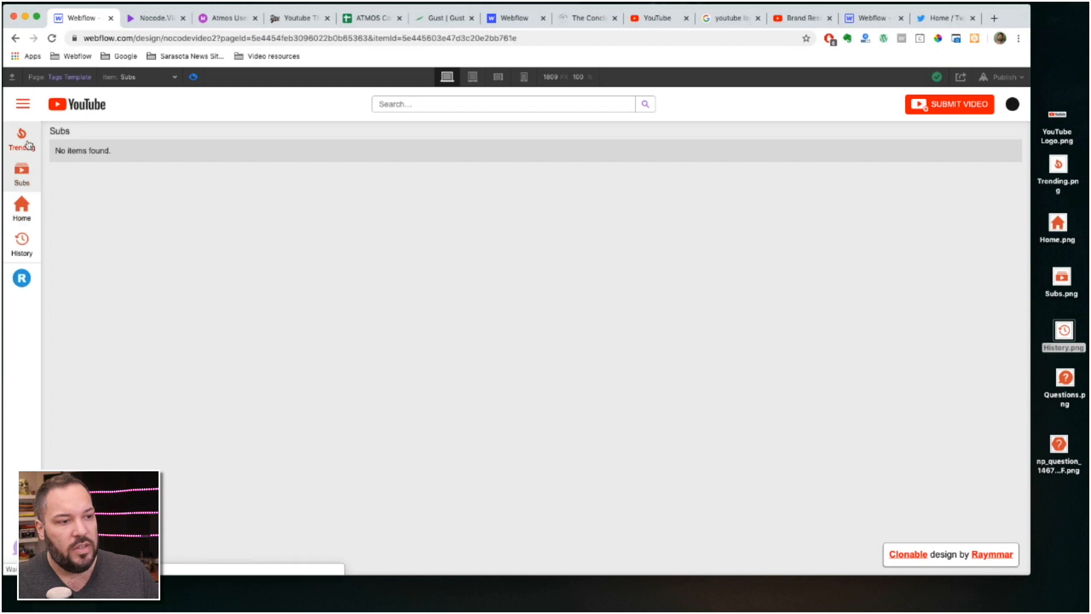
left_click(21, 243)
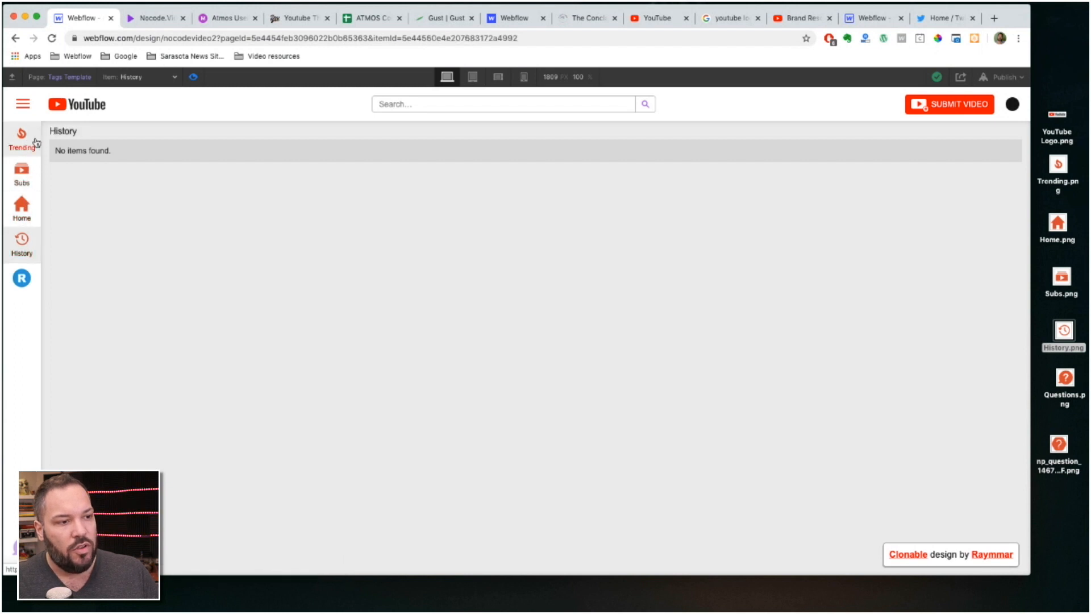
left_click(21, 104)
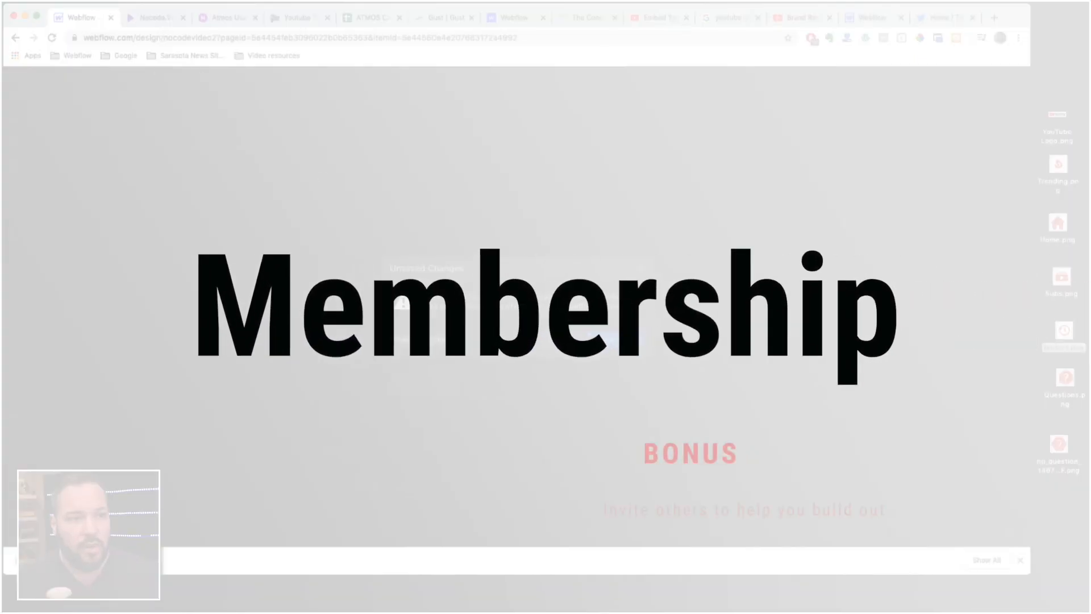
Step: View nocode.video's Login page, then return to the Webflow Designer's Pages panel
left_click(153, 17)
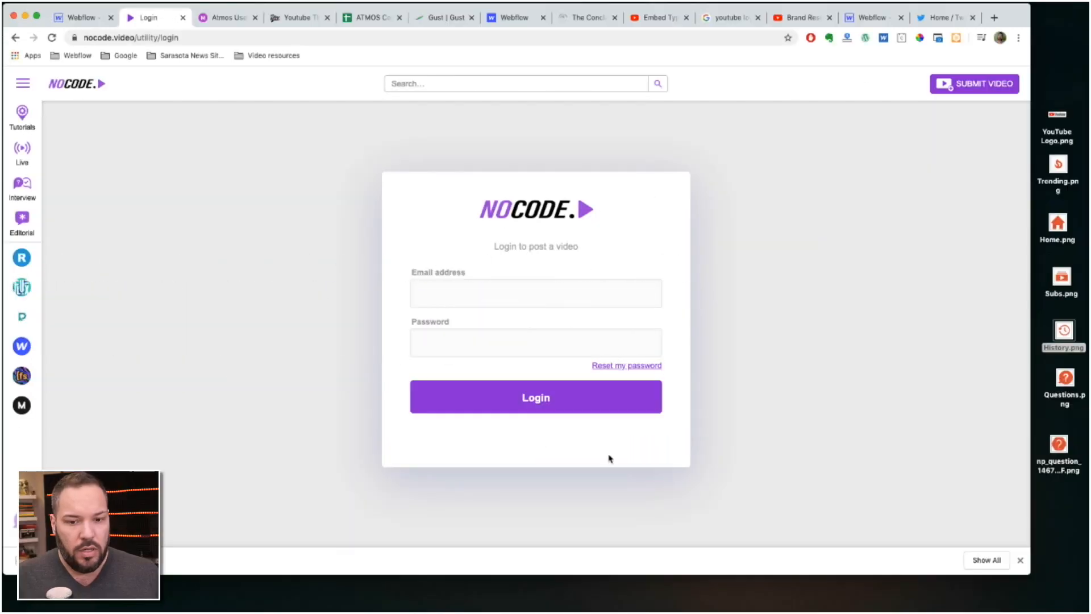
mouse_move(626, 242)
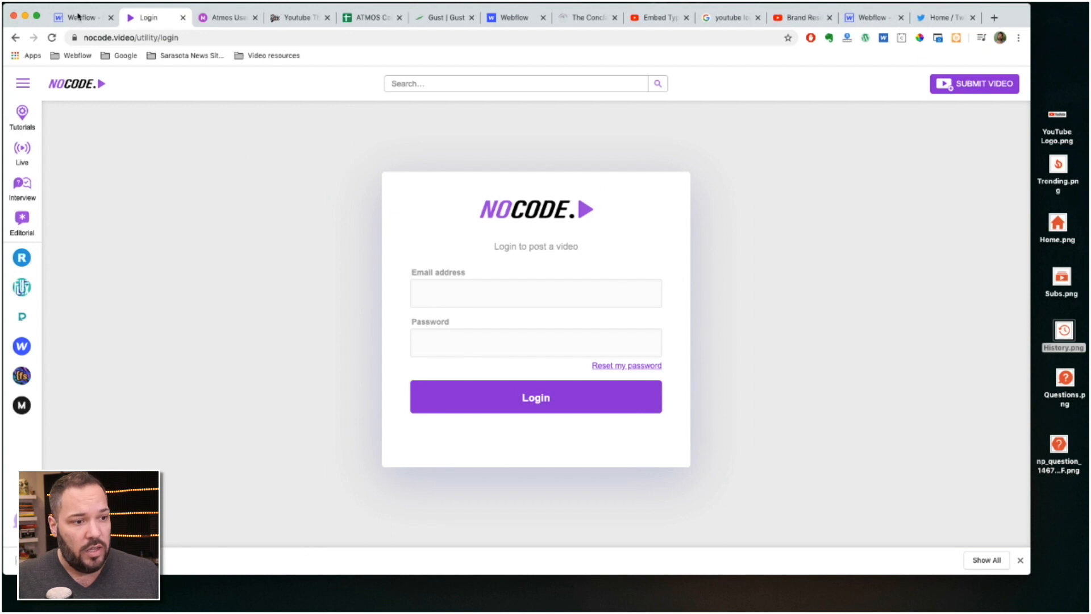
left_click(79, 17)
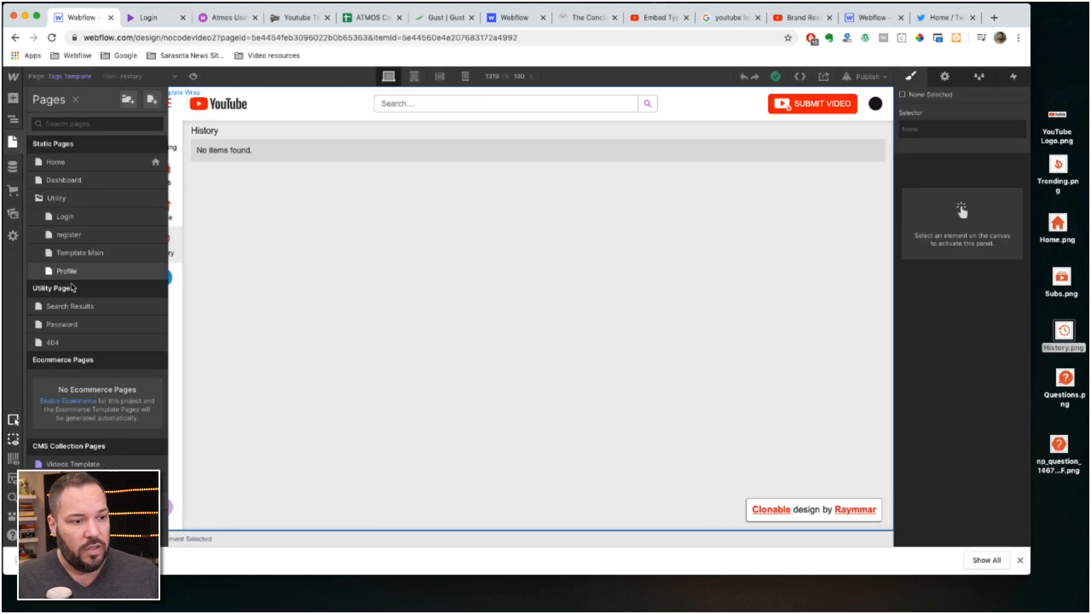